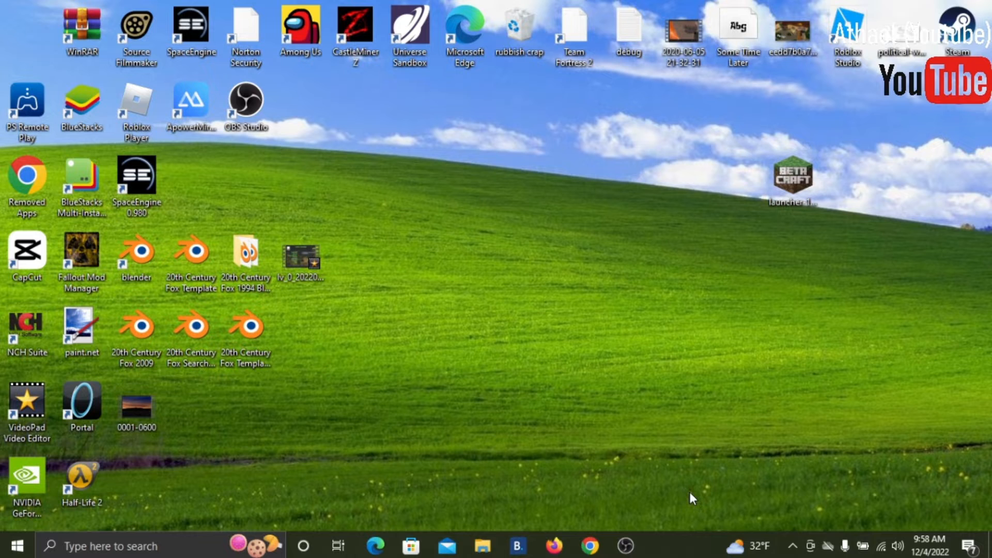
mouse_move(405, 377)
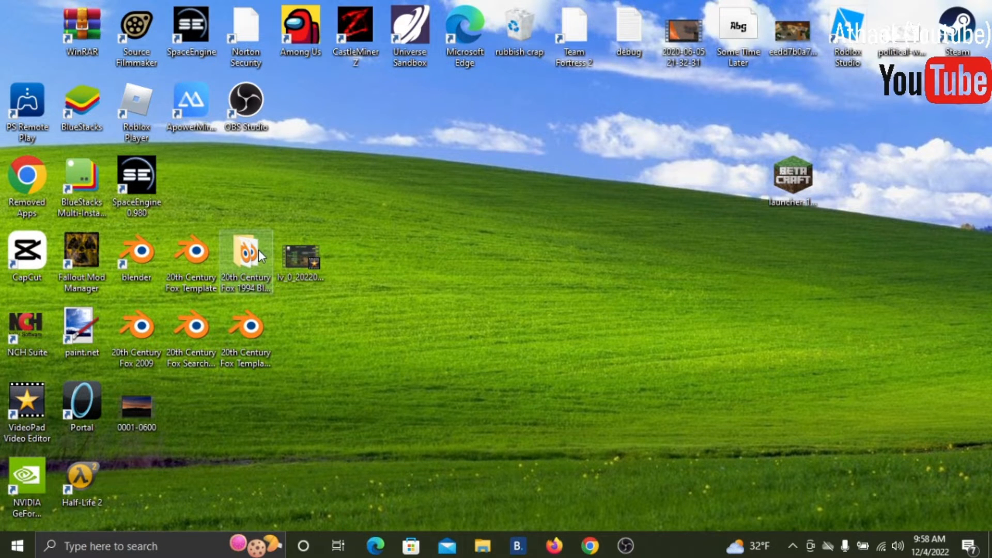
Open the 20th Century Fox 1994 remakes folder and launch the Bylineless Regular .blend file
double_click(246, 252)
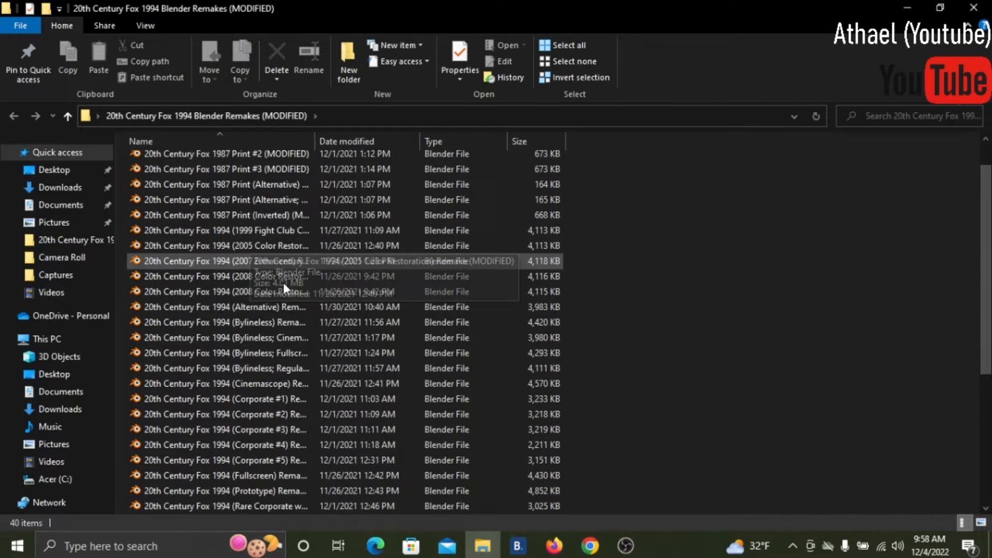
scroll(down, 3)
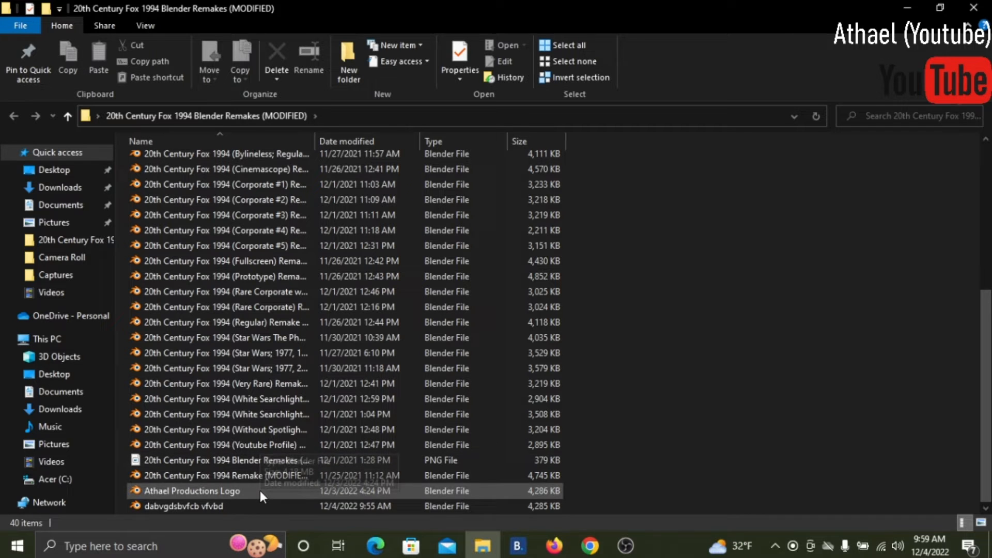
mouse_move(172, 492)
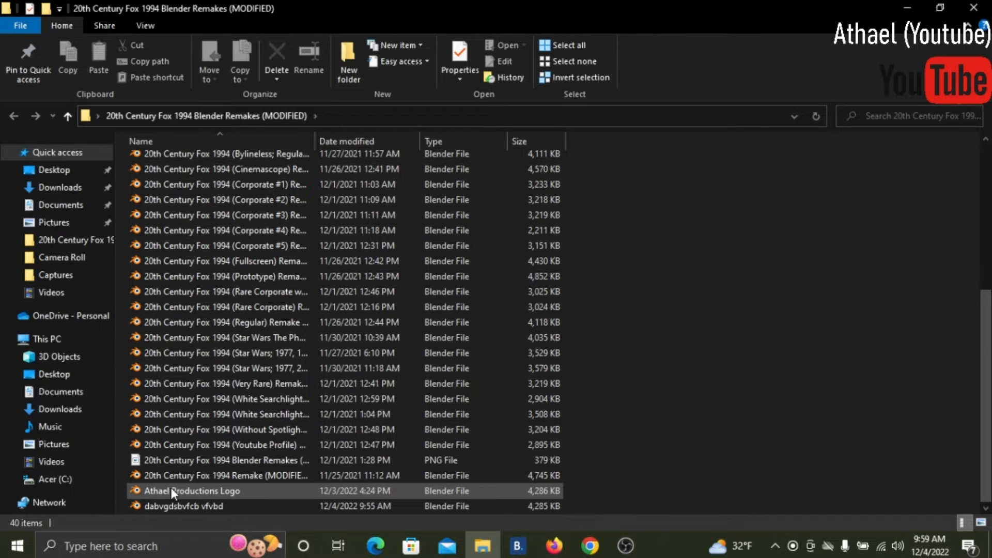
scroll(up, 3)
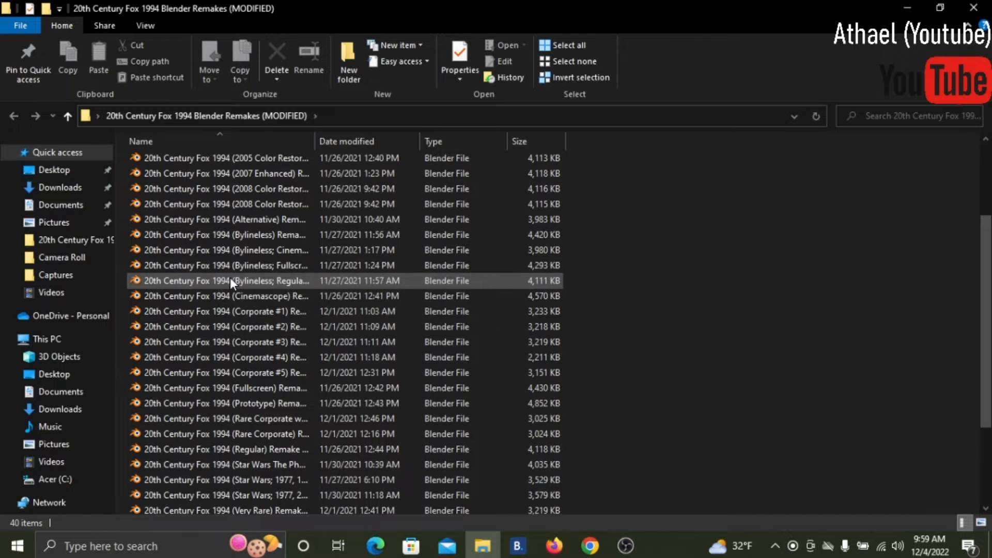
click(227, 280)
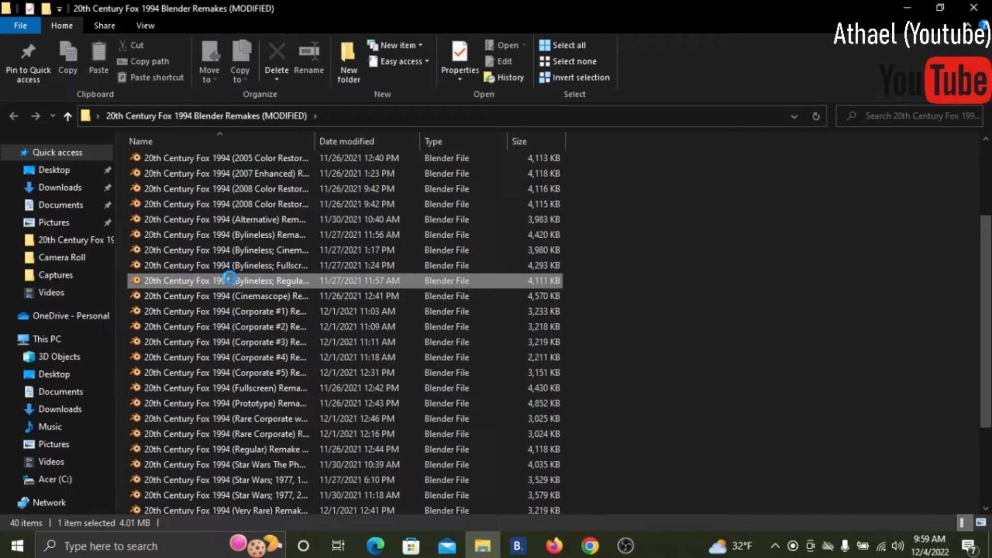
double_click(225, 280)
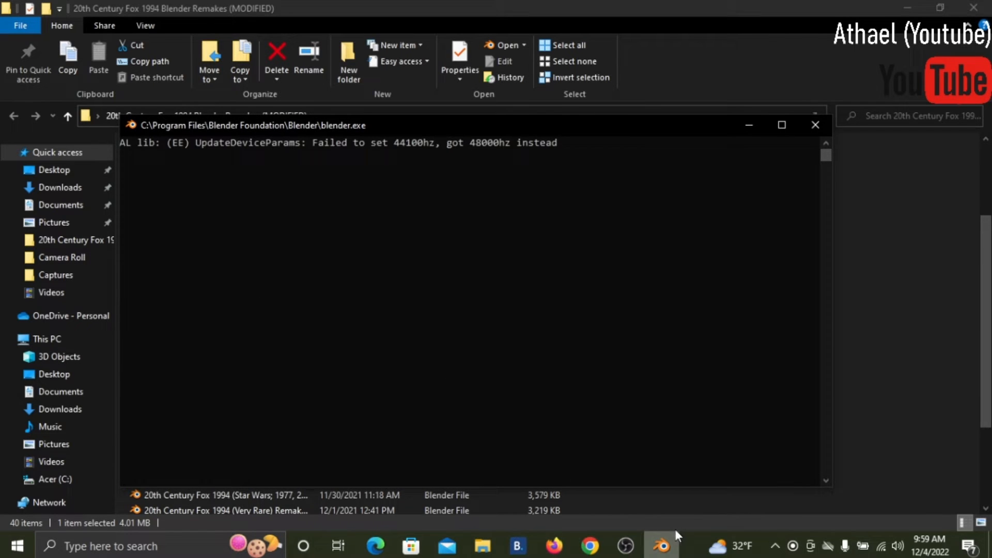
Bring the loading Blender window forward to show the 1994 remake scene
click(660, 546)
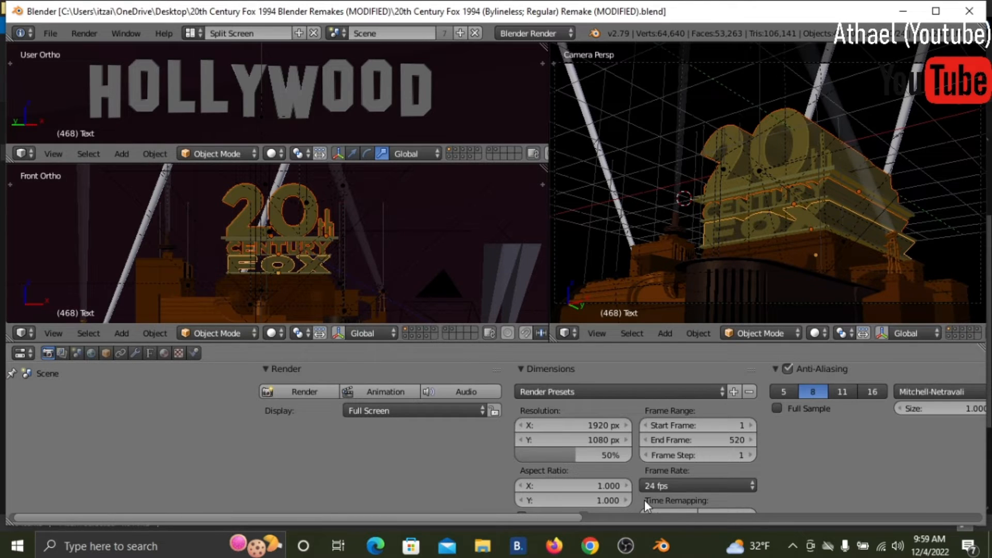
mouse_move(683, 282)
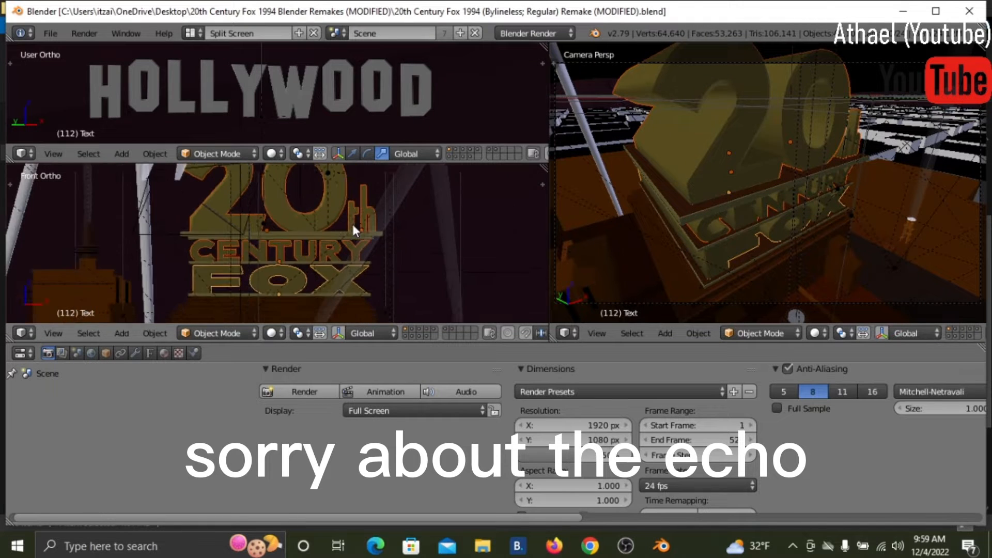
Remove the small 'th' lettering and enter Edit Mode on the '20' text object
click(316, 218)
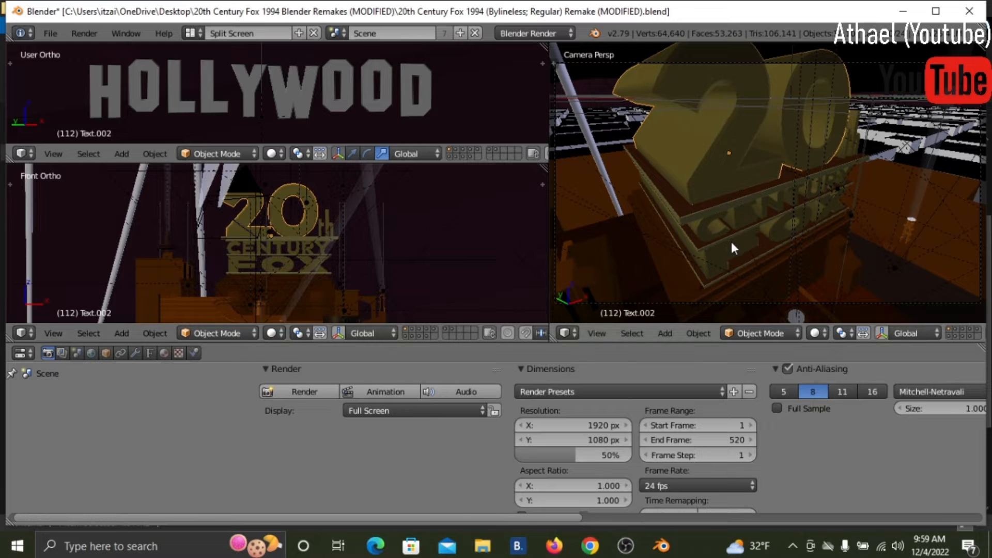
mouse_move(274, 261)
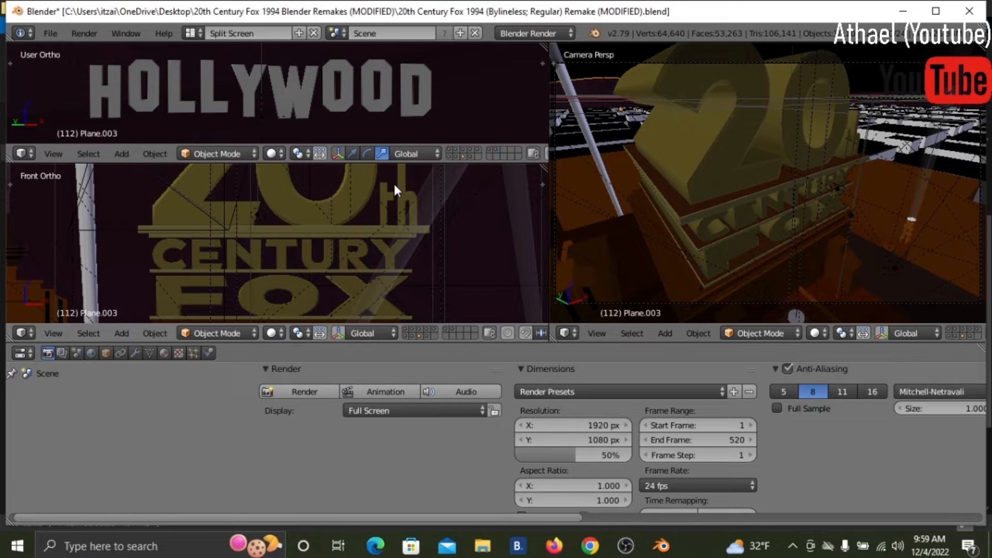
click(373, 209)
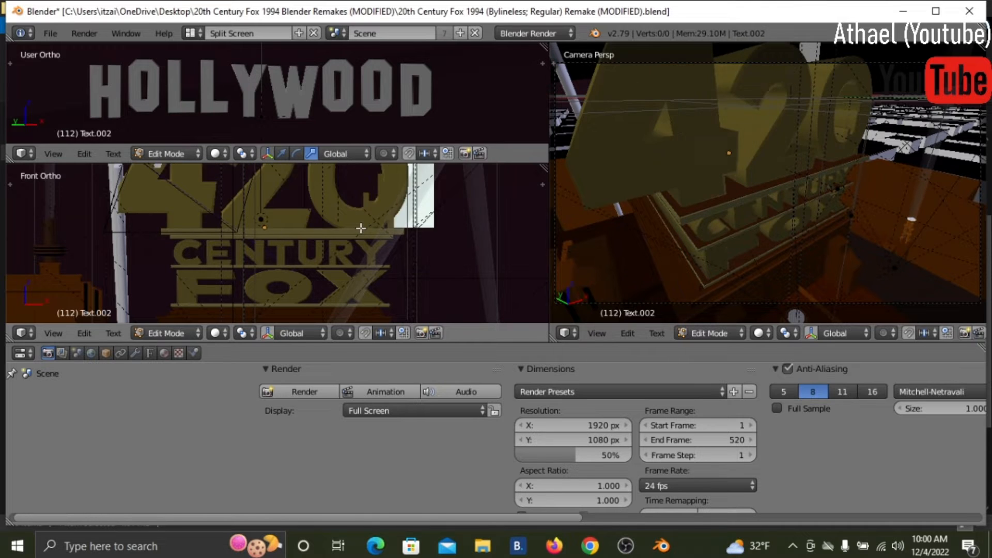
key(Tab)
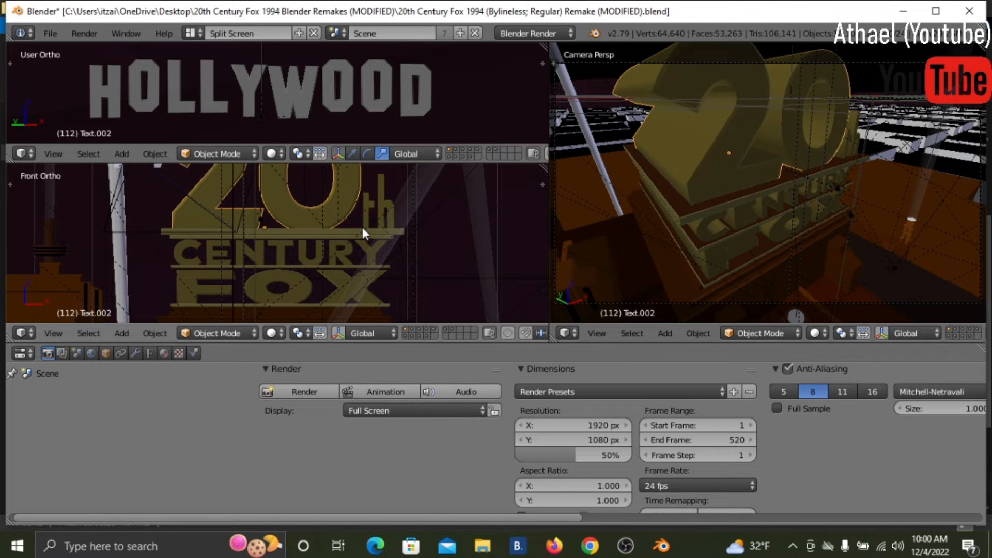
click(379, 208)
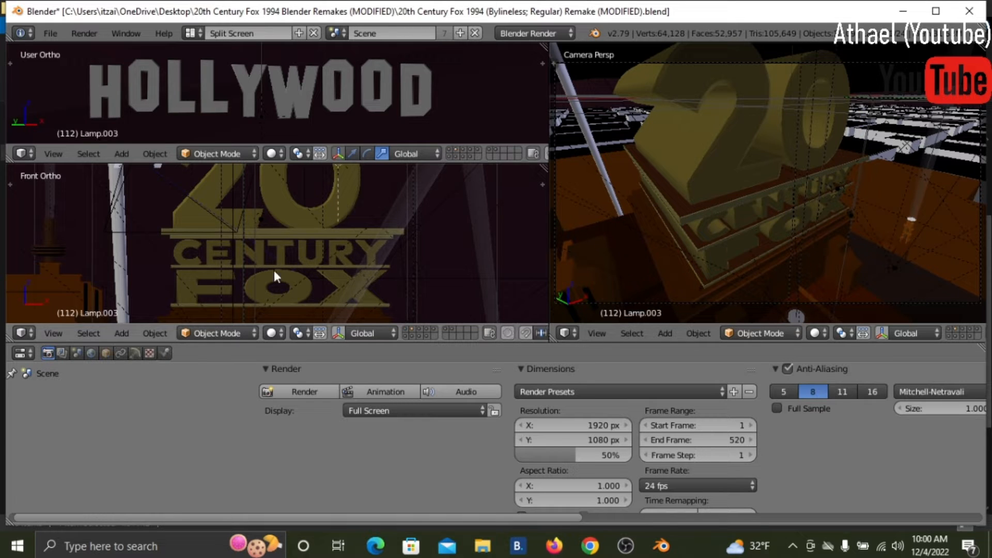
click(266, 228)
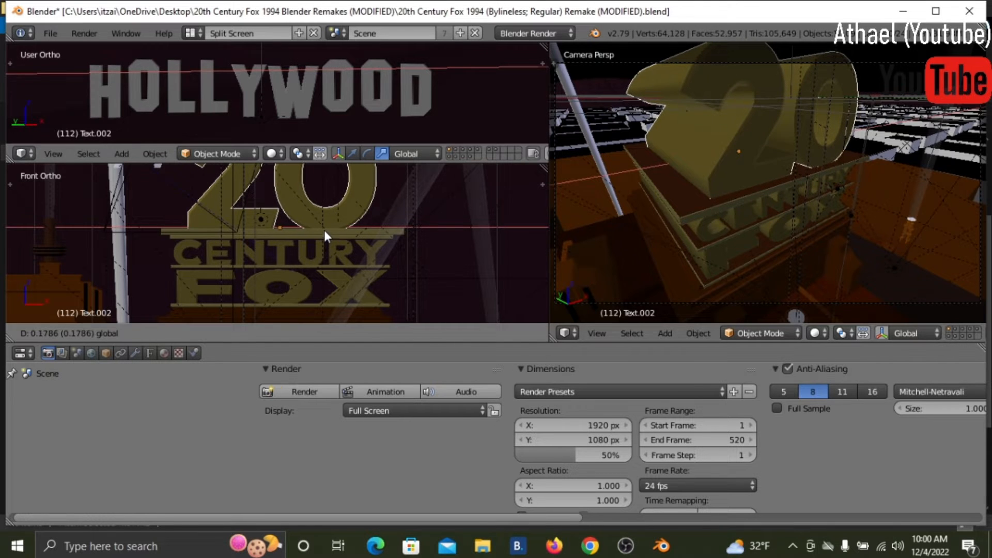
key(Tab)
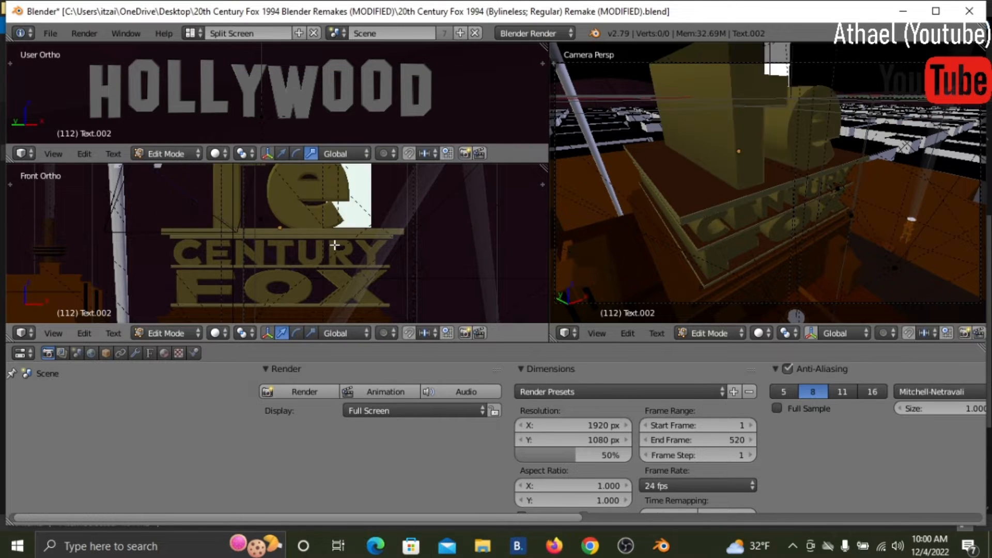
Delete the top lettering and its bar, then retype CENTURY as 'ATHAEL'
key(Tab)
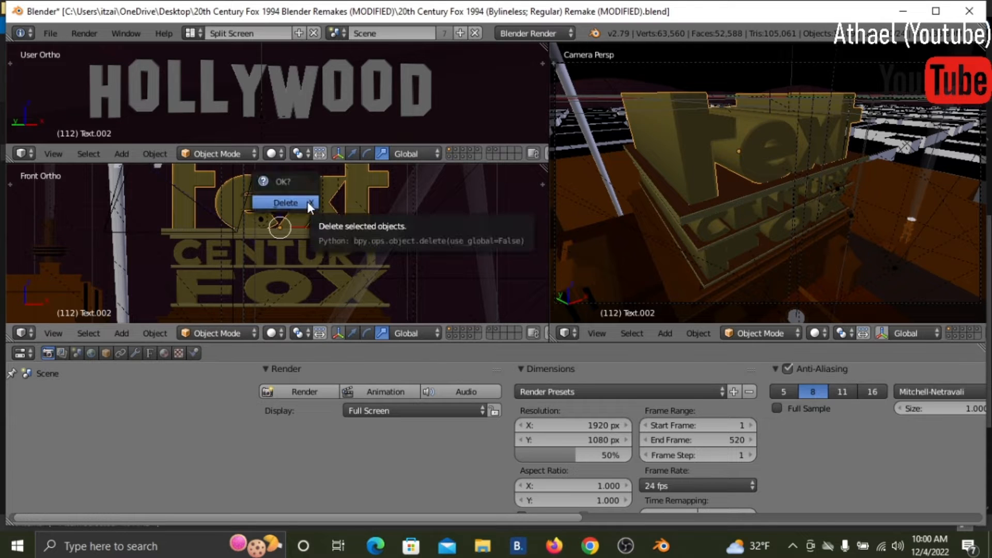
click(285, 202)
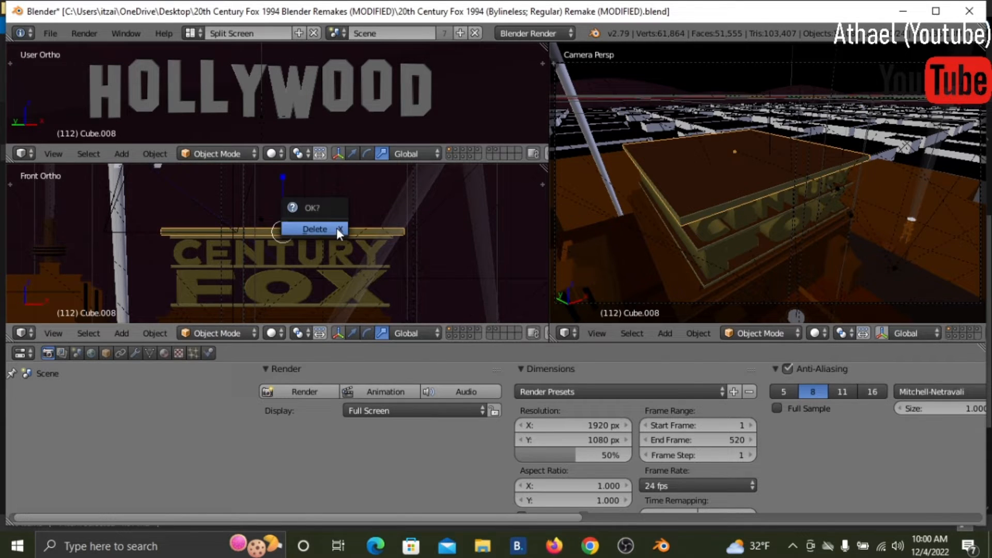
click(315, 229)
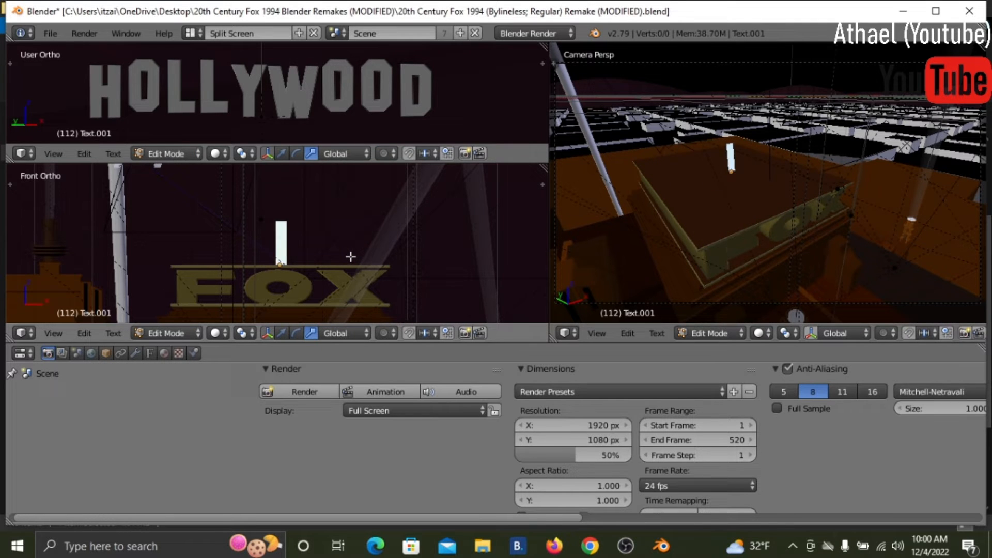
key(a)
text(ATHAEL)
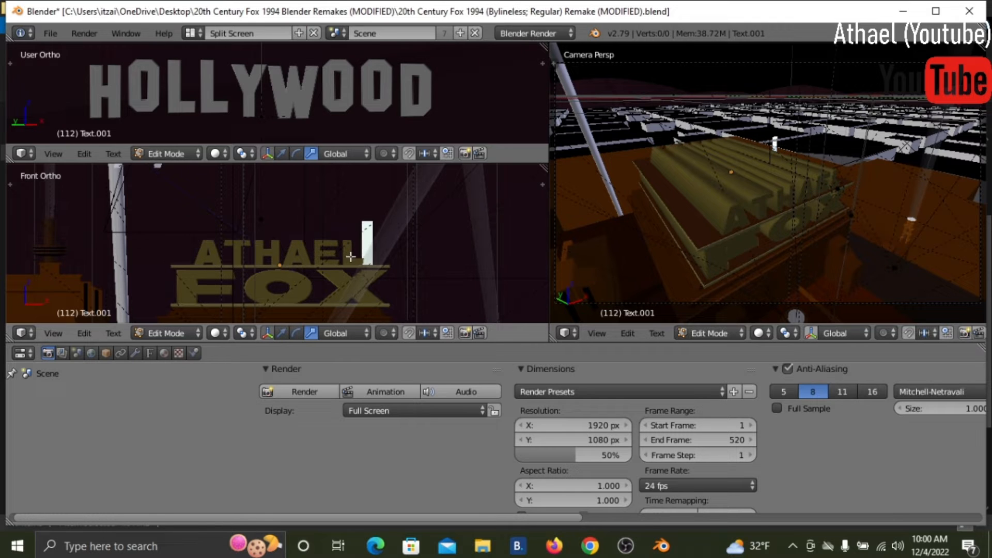
key(Tab)
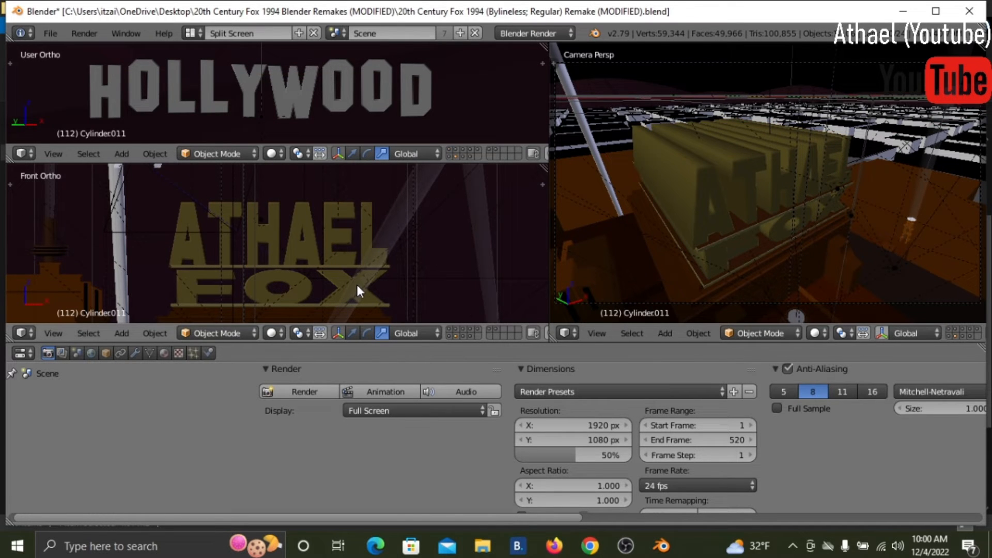
Select the FOX text object and edit it to read 'PRODUCTIONS'
click(280, 291)
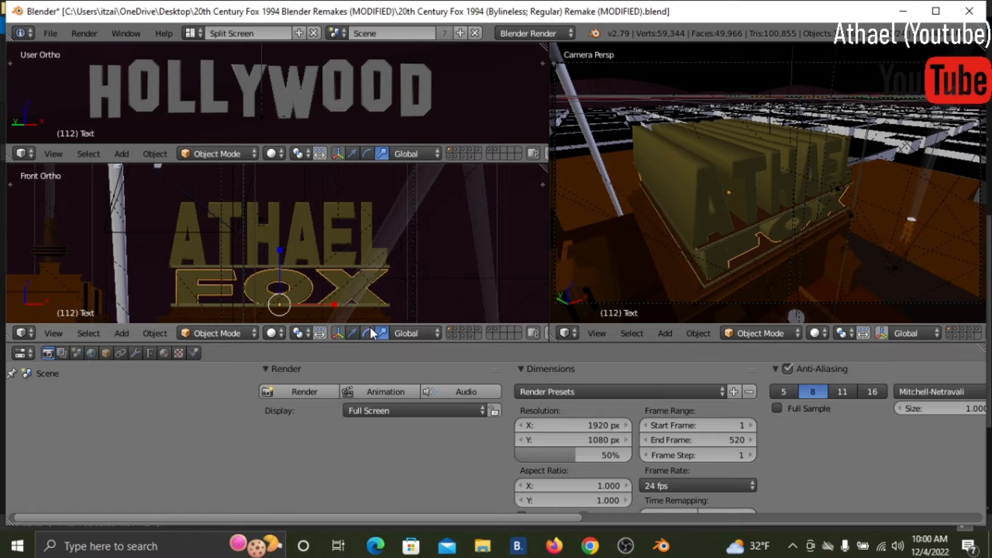
mouse_move(366, 333)
text(RODUCTION)
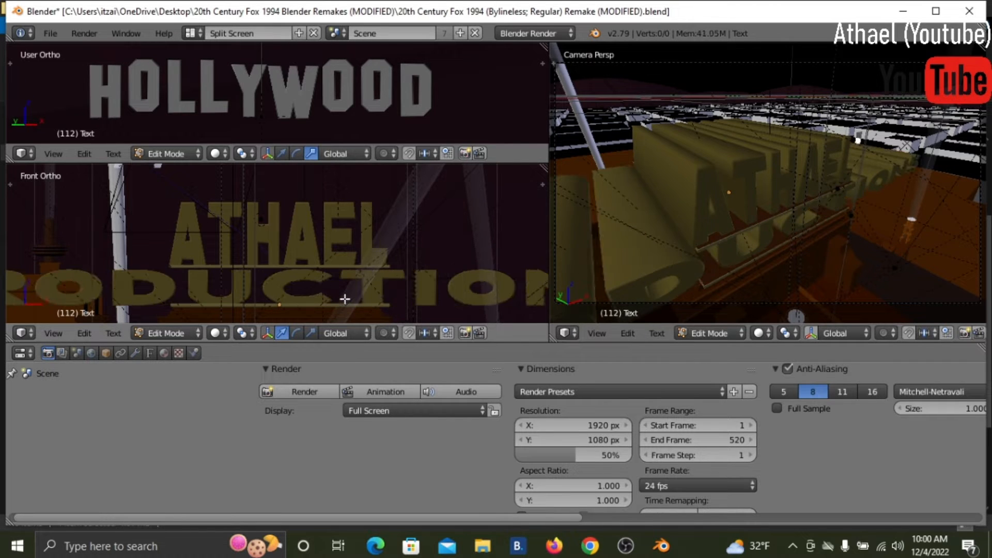
key(Tab)
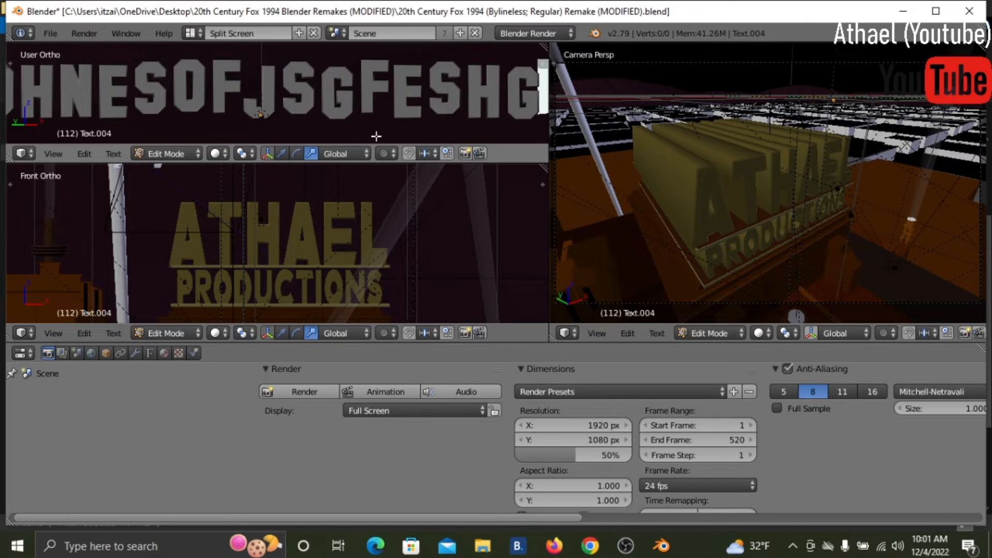
Exit Edit Mode and run Play Animation from the command search
key(Tab)
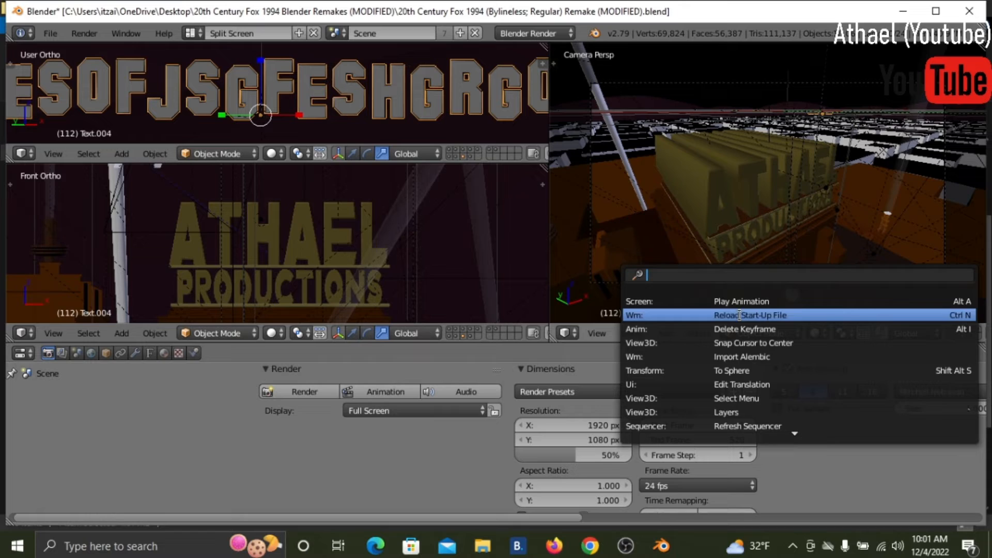
click(741, 301)
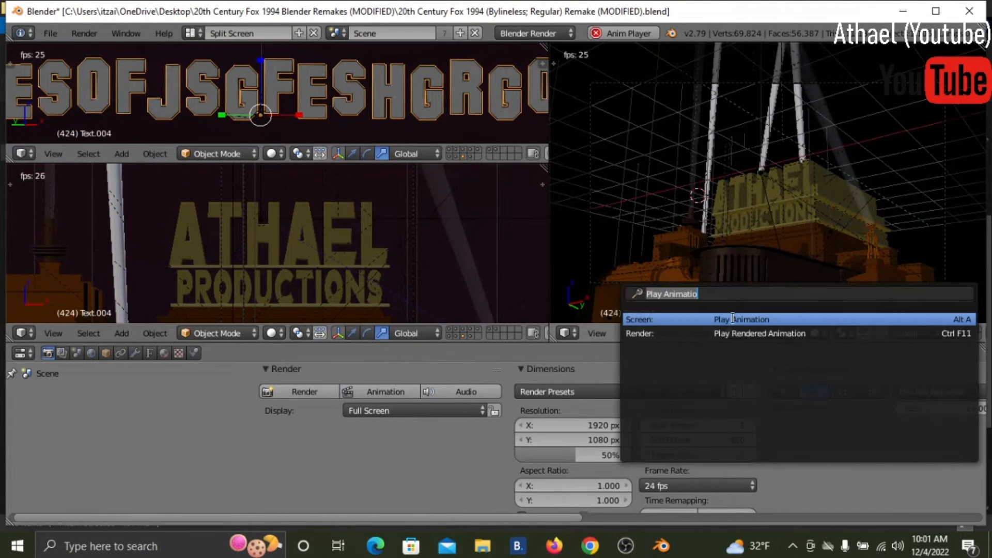
Choose Render Animation from the Render menu
click(83, 33)
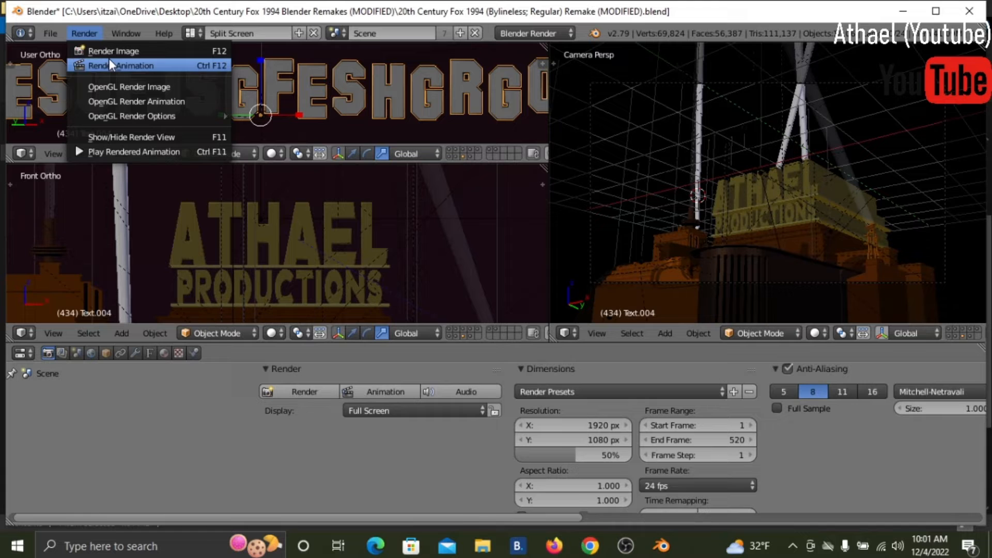
click(114, 50)
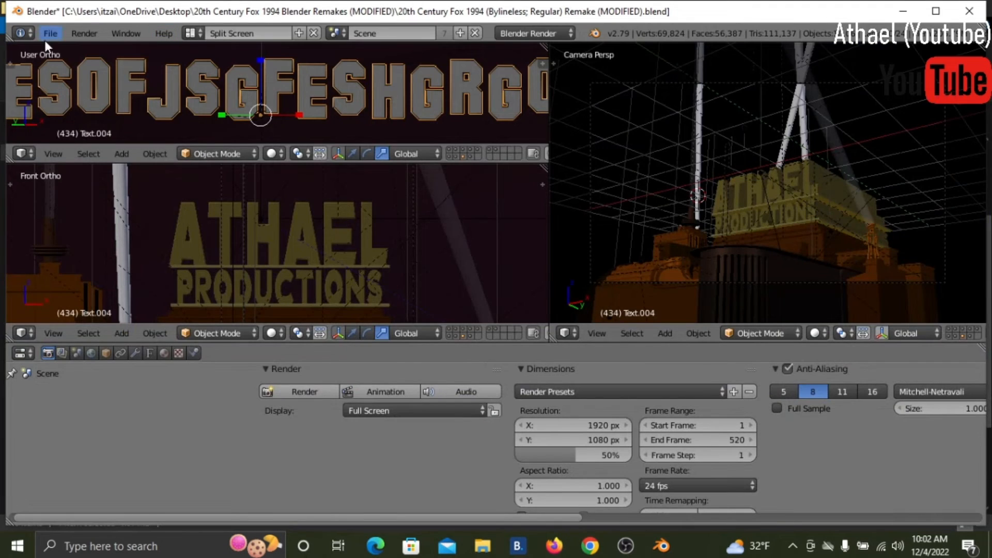
click(83, 33)
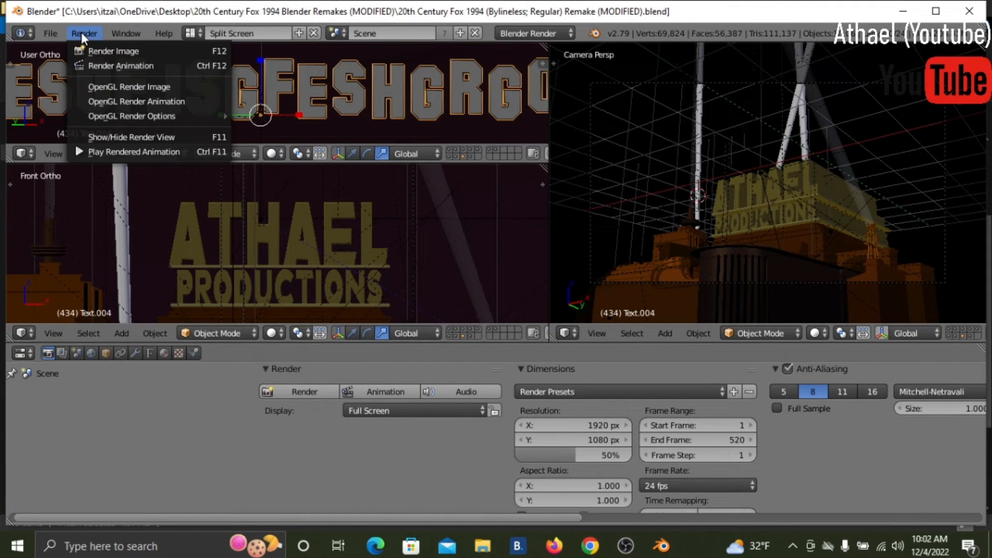
mouse_move(117, 66)
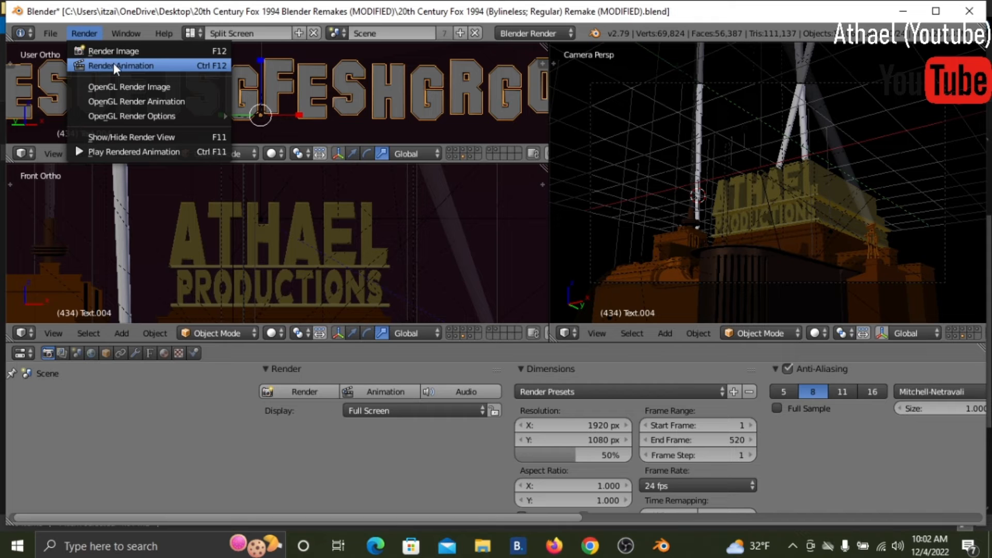
mouse_move(116, 65)
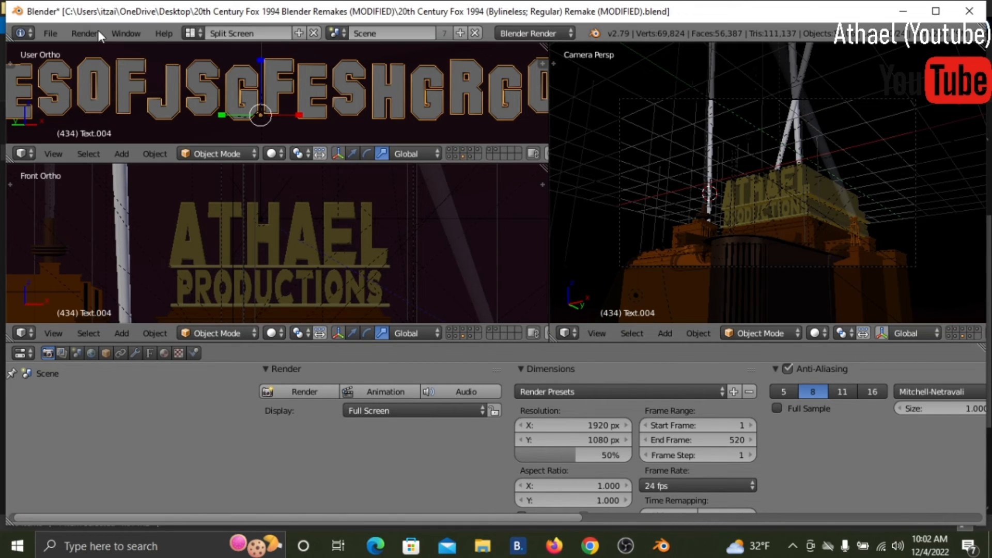
click(83, 33)
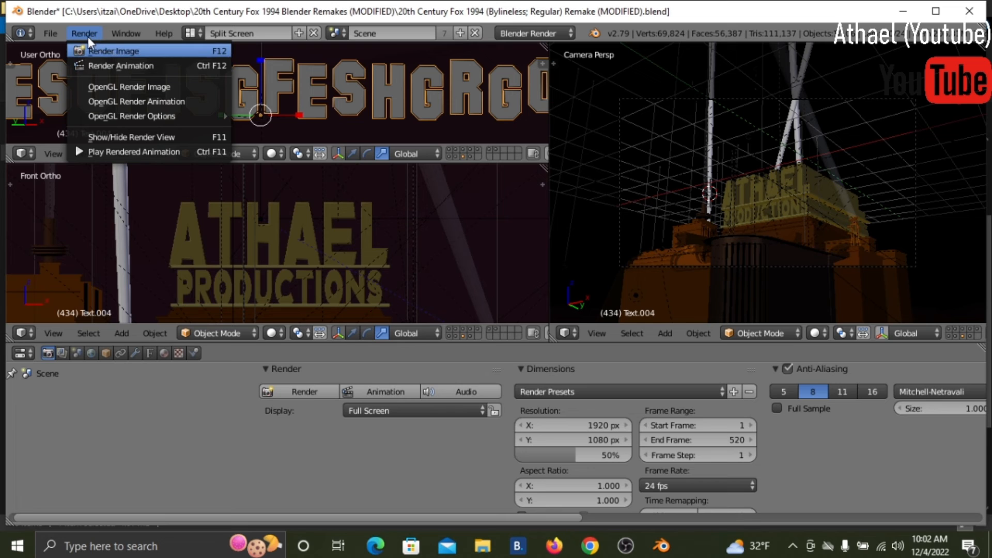
click(287, 245)
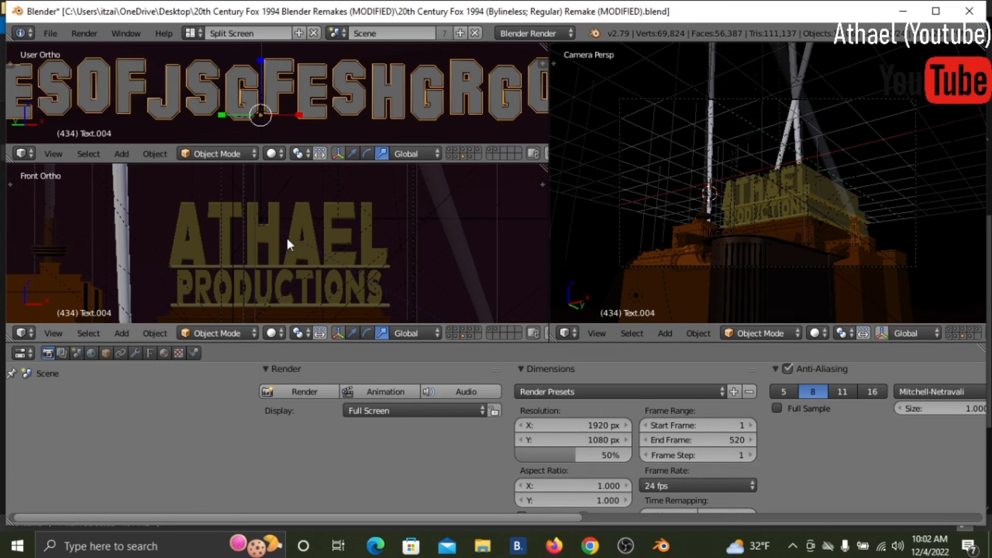